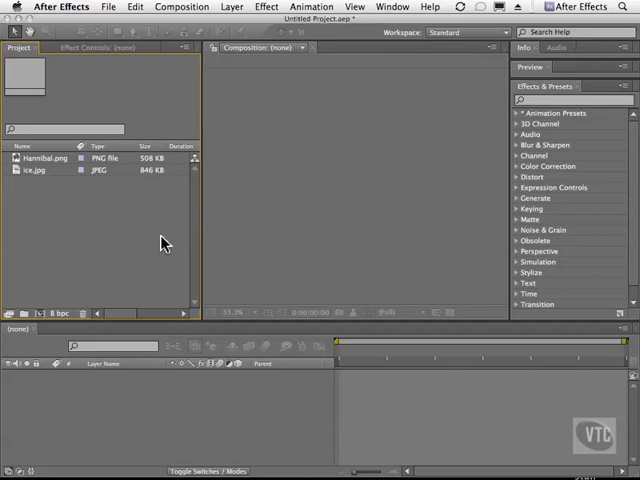
- Build a composition named Hannibal from the Hannibal.png elephant image
left_click(45, 158)
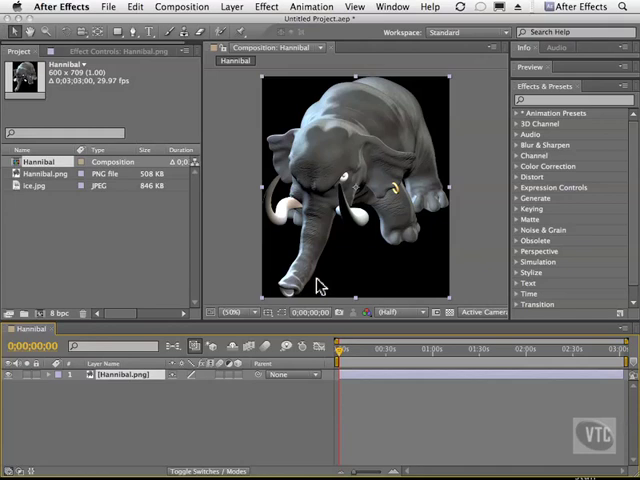
mouse_move(282, 110)
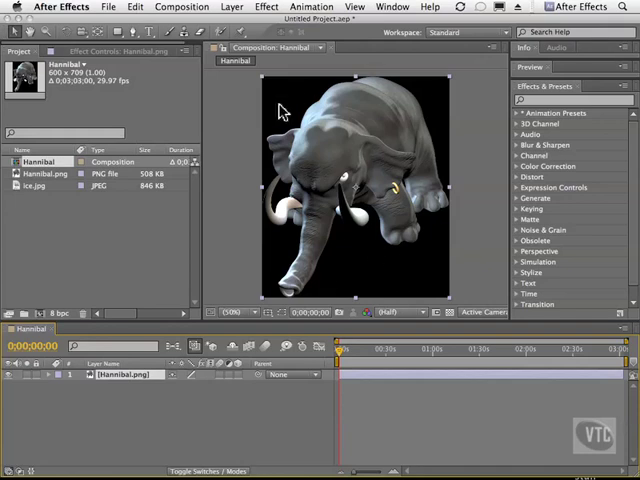
mouse_move(398, 243)
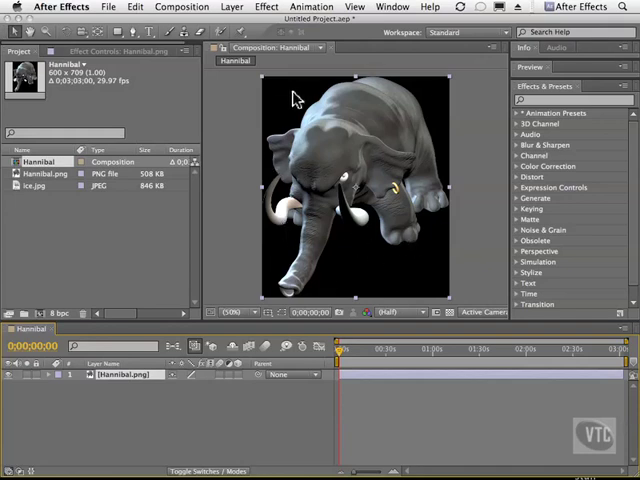
- Place ice.jpg as a background layer beneath the Hannibal.png layer
left_click(38, 185)
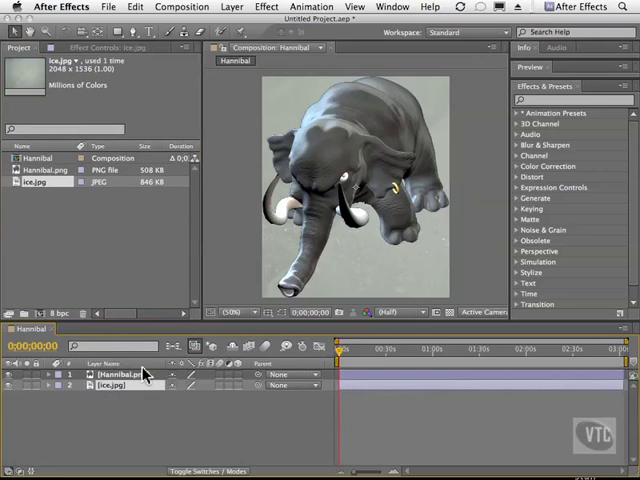
mouse_move(427, 217)
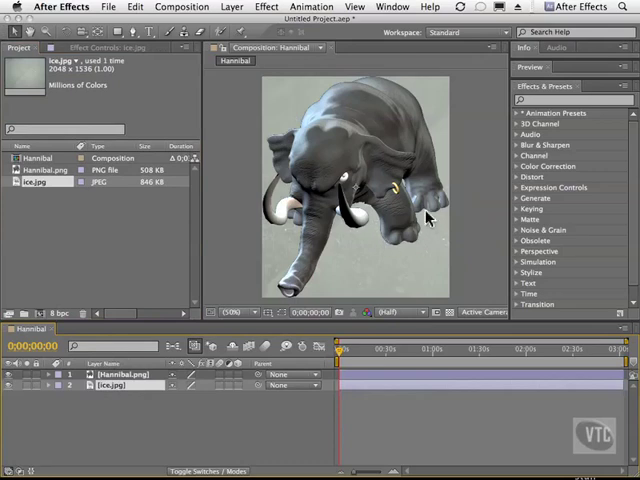
mouse_move(278, 165)
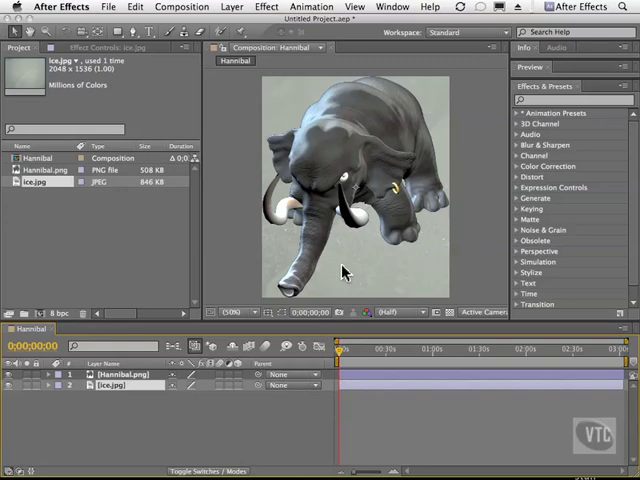
mouse_move(335, 303)
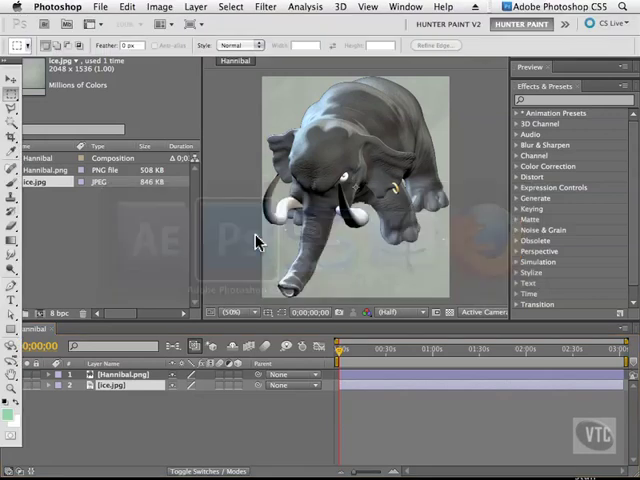
- Start a new 600 × 800 pixel, 72 ppi RGB document with transparent contents in Photoshop
left_click(100, 7)
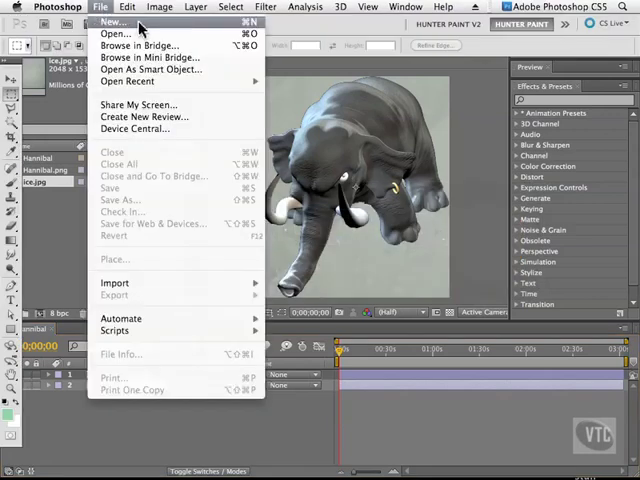
left_click(115, 21)
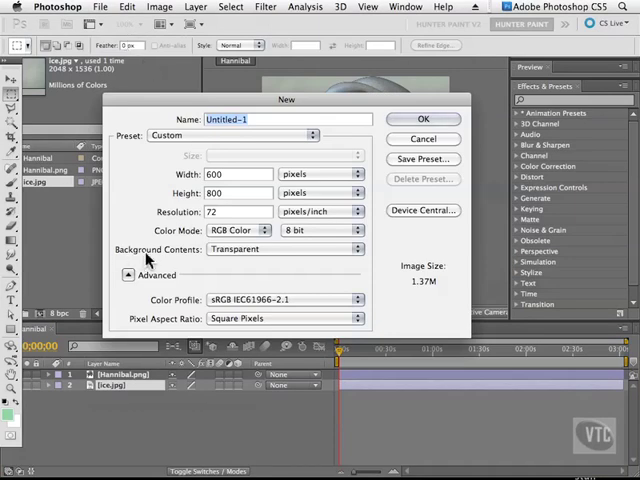
mouse_move(258, 258)
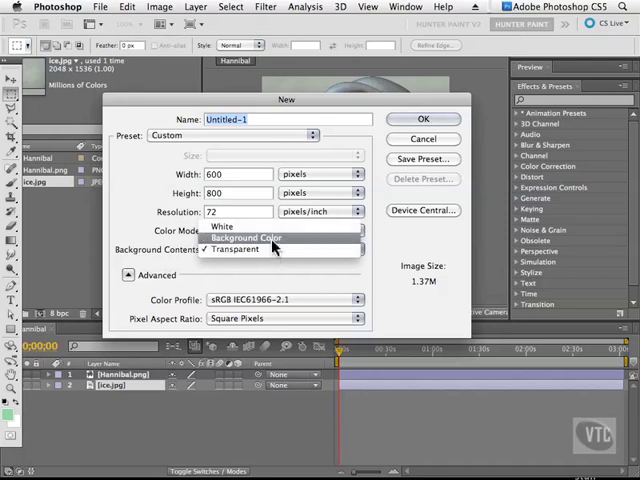
mouse_move(262, 233)
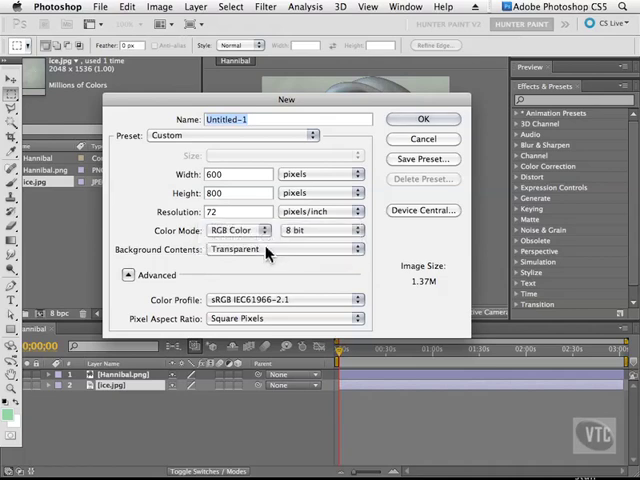
mouse_move(265, 253)
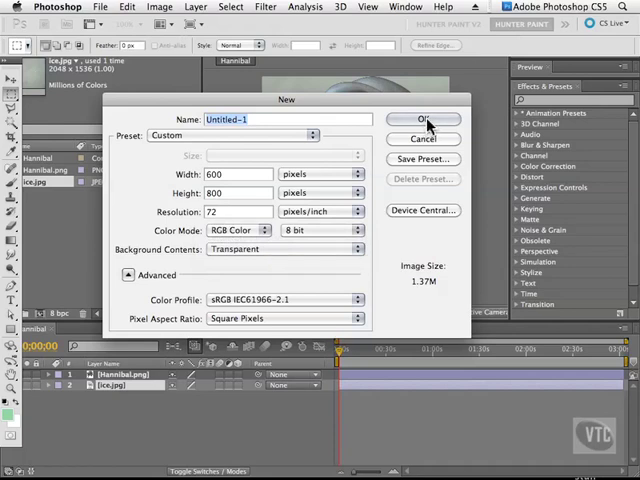
- Create the transparent document and set a deep, strong blue as the painting colour
left_click(422, 119)
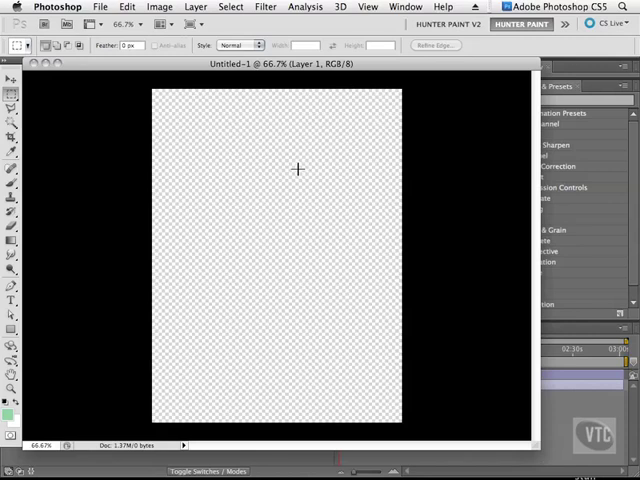
mouse_move(281, 99)
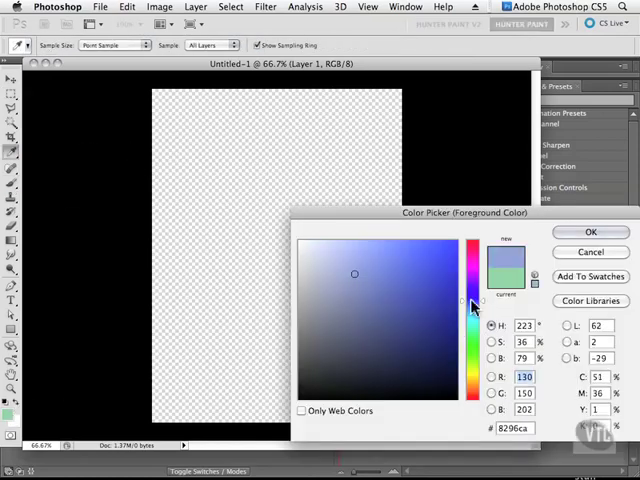
left_click(438, 274)
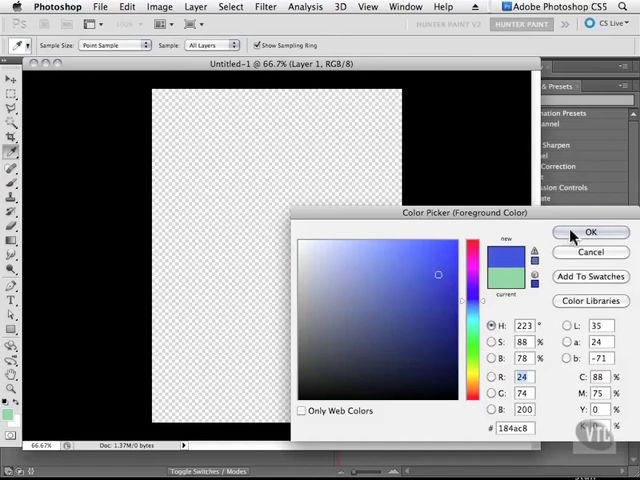
left_click(590, 232)
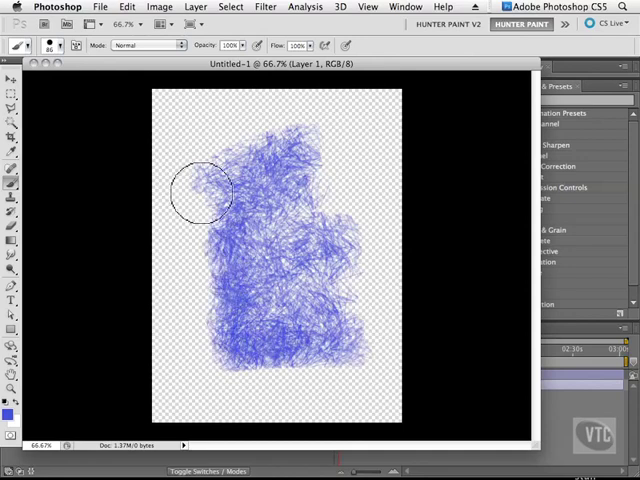
- Paint more blue scribbled strokes so the smudge covers most of the canvas
left_click_drag(200, 190, 310, 280)
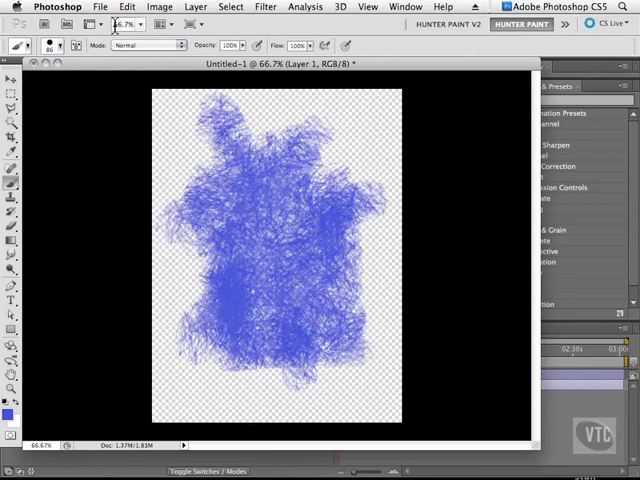
left_click(100, 7)
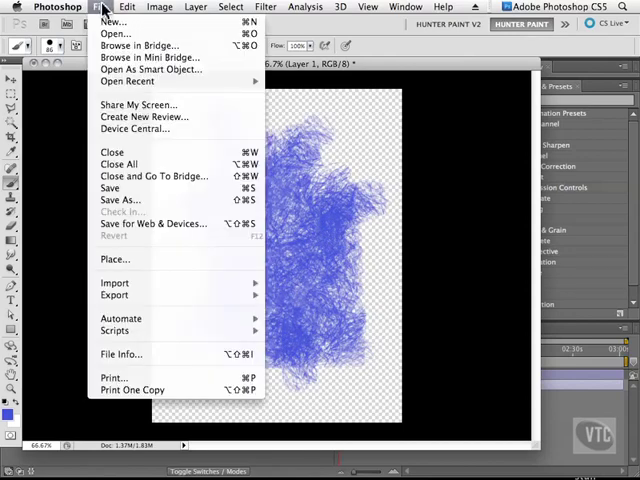
- Save the smudge to the Desktop as a non-interlaced PNG, smudge.png
left_click(119, 199)
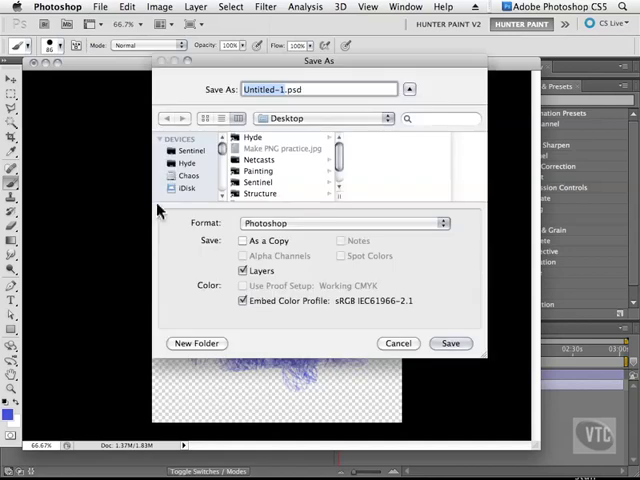
left_click(343, 222)
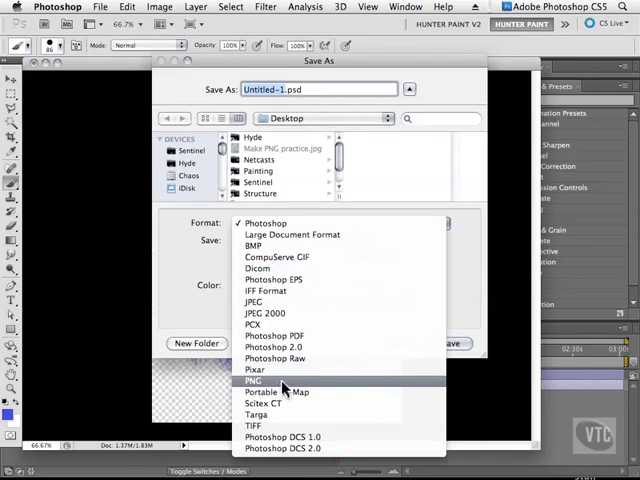
left_click(253, 381)
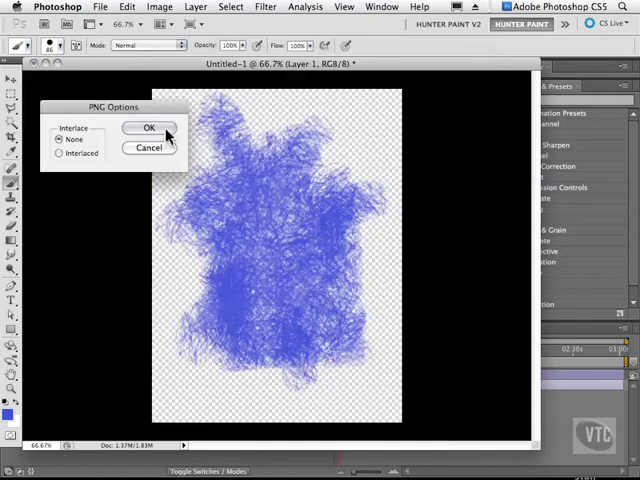
left_click(149, 127)
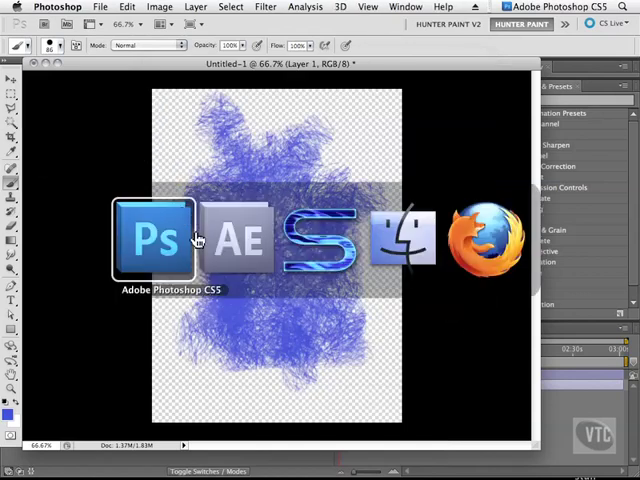
- Back in After Effects, import smudge.png from the Desktop into the project
left_click(237, 240)
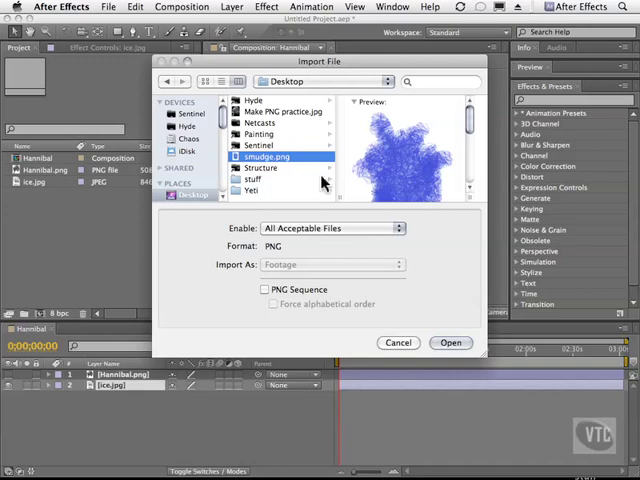
left_click(451, 342)
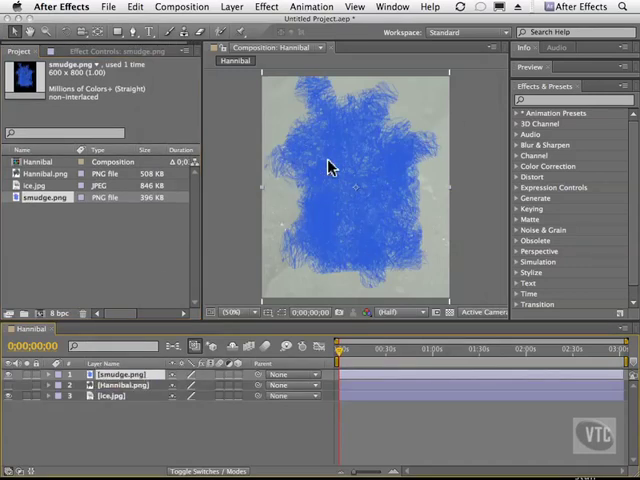
mouse_move(357, 207)
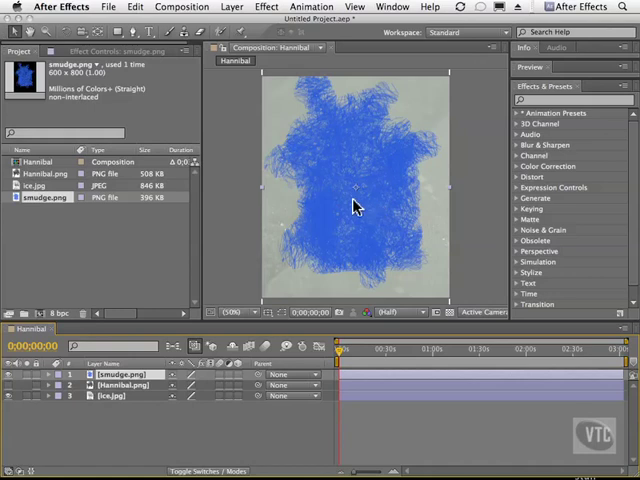